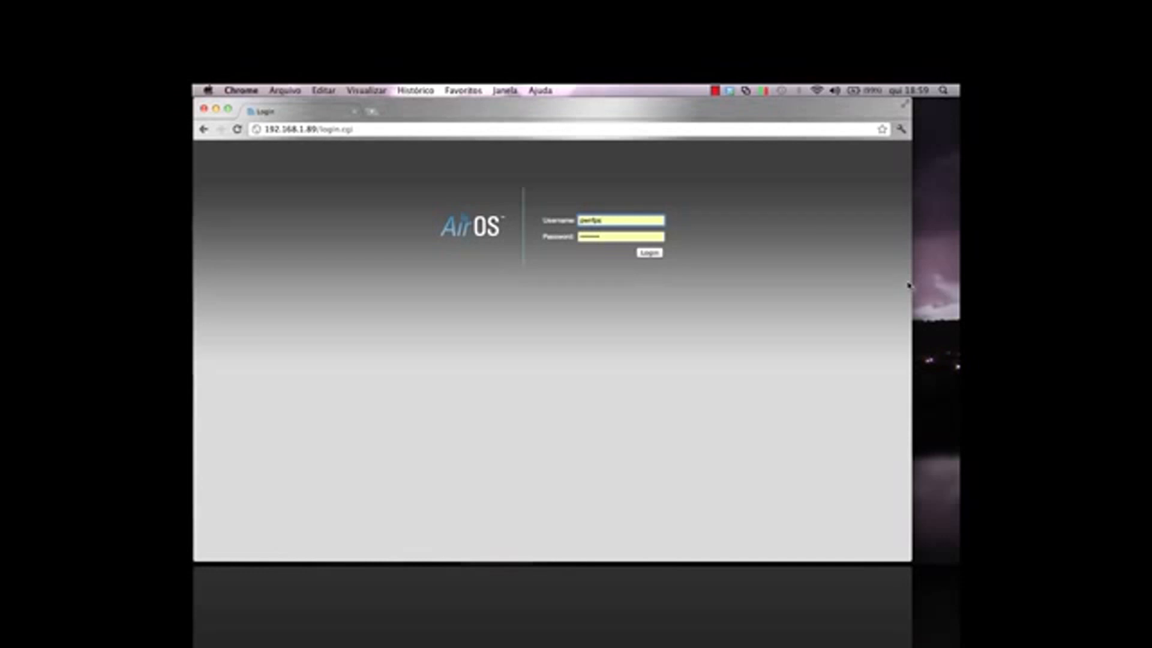
pyautogui.moveTo(543, 202)
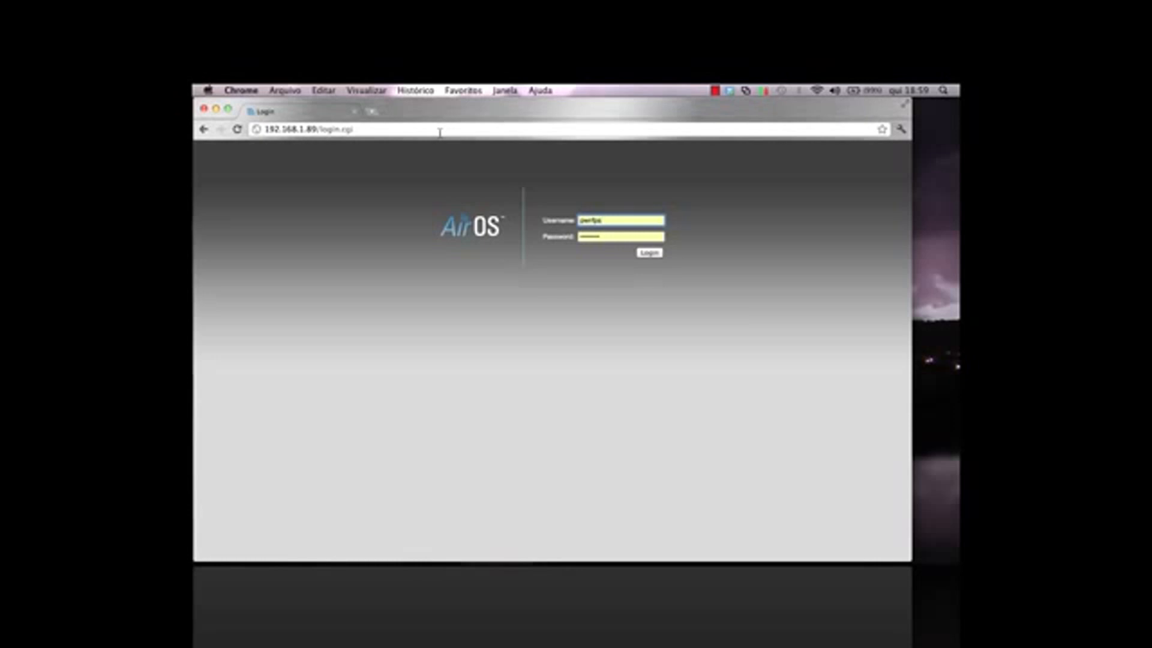
# Step: Log into the PicoStation at 192.168.1.89 to reach its status dashboard
pyautogui.click(648, 253)
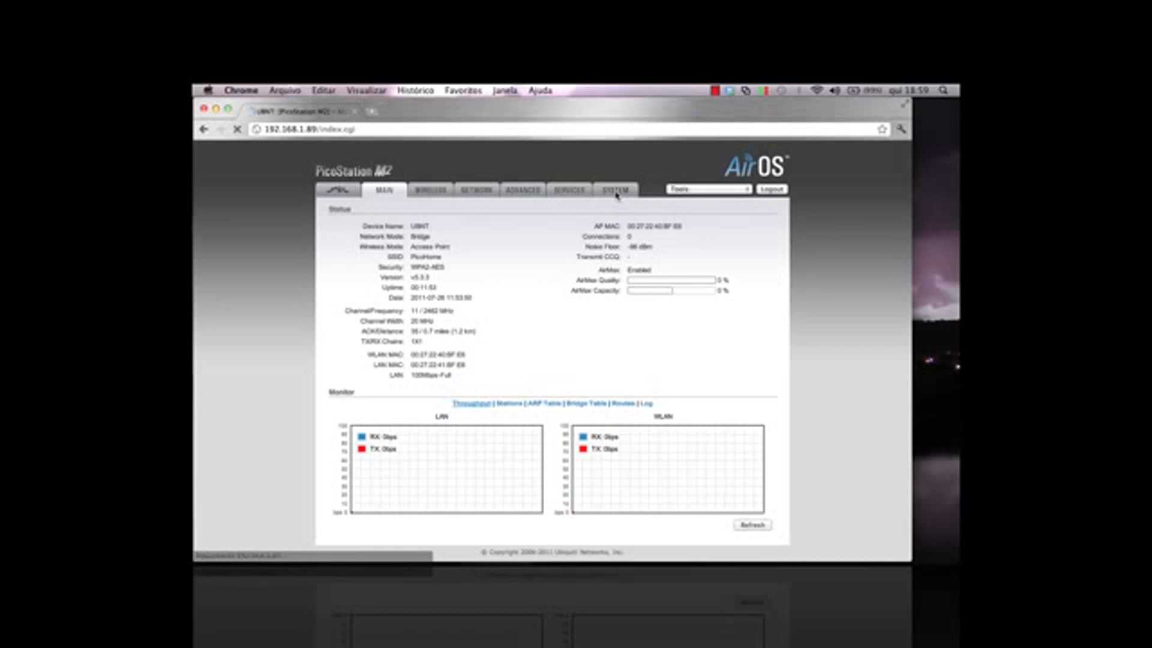
# Step: Download the Backup Configuration .cfg file from the SYSTEM page
pyautogui.click(616, 190)
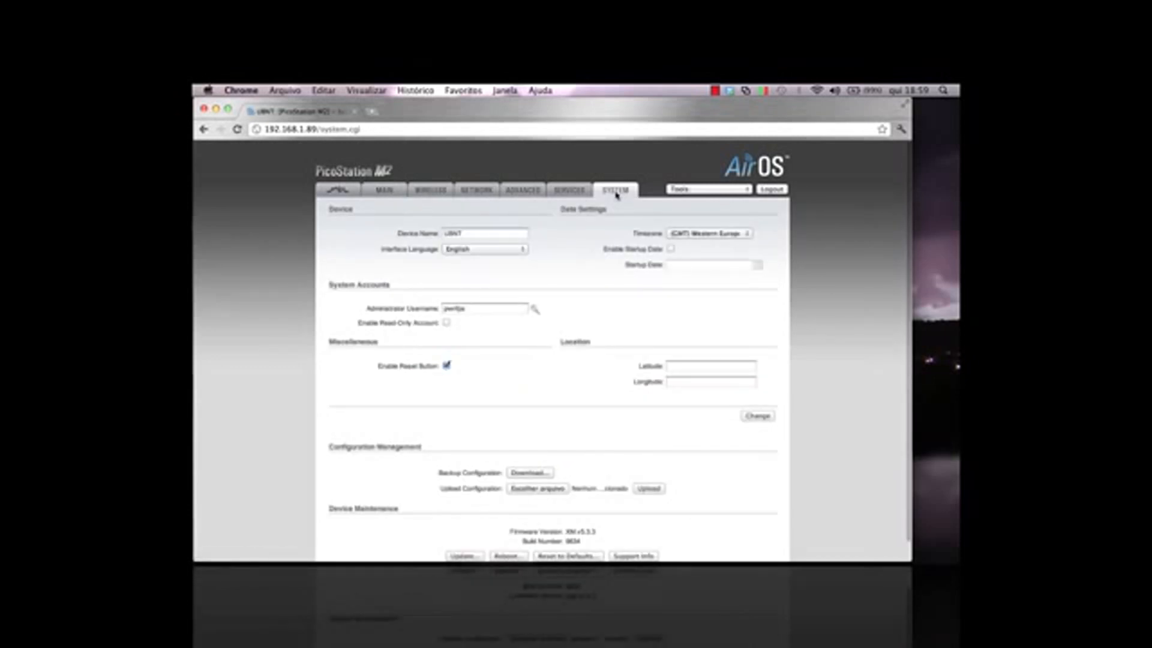
pyautogui.click(529, 471)
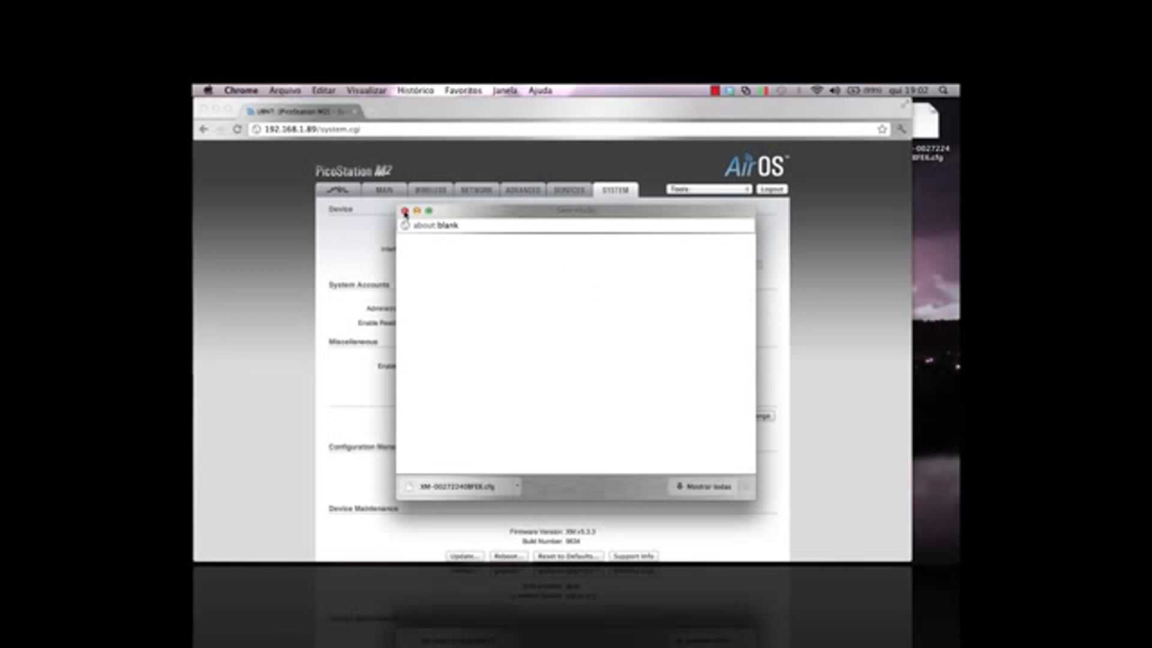
pyautogui.click(405, 212)
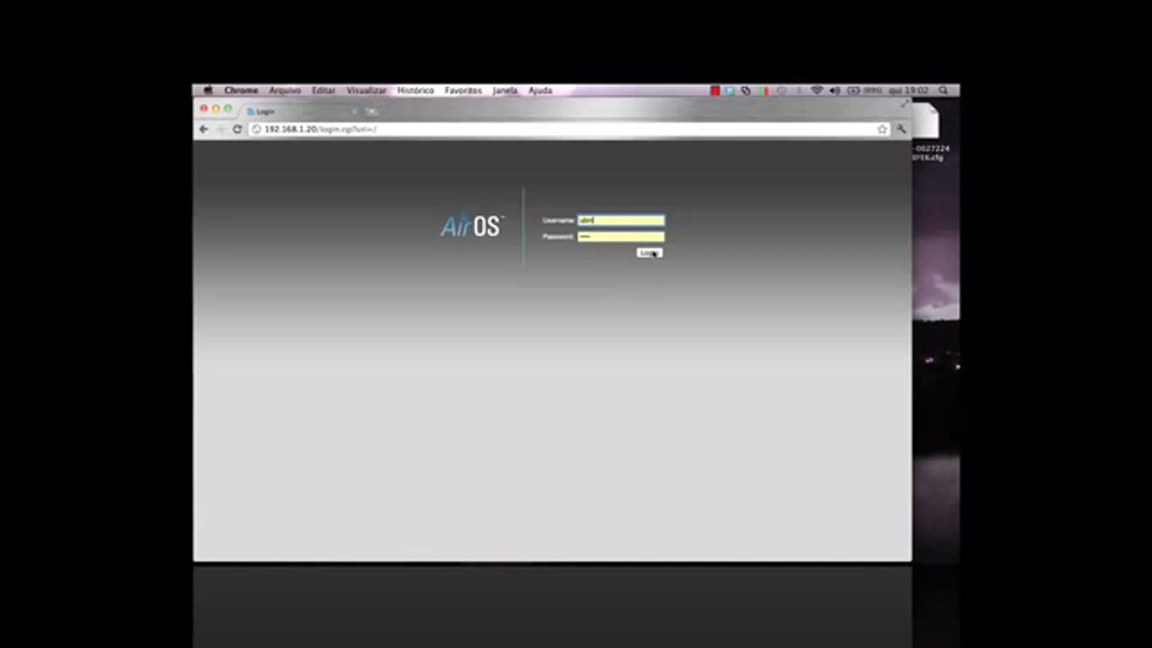
pyautogui.click(648, 252)
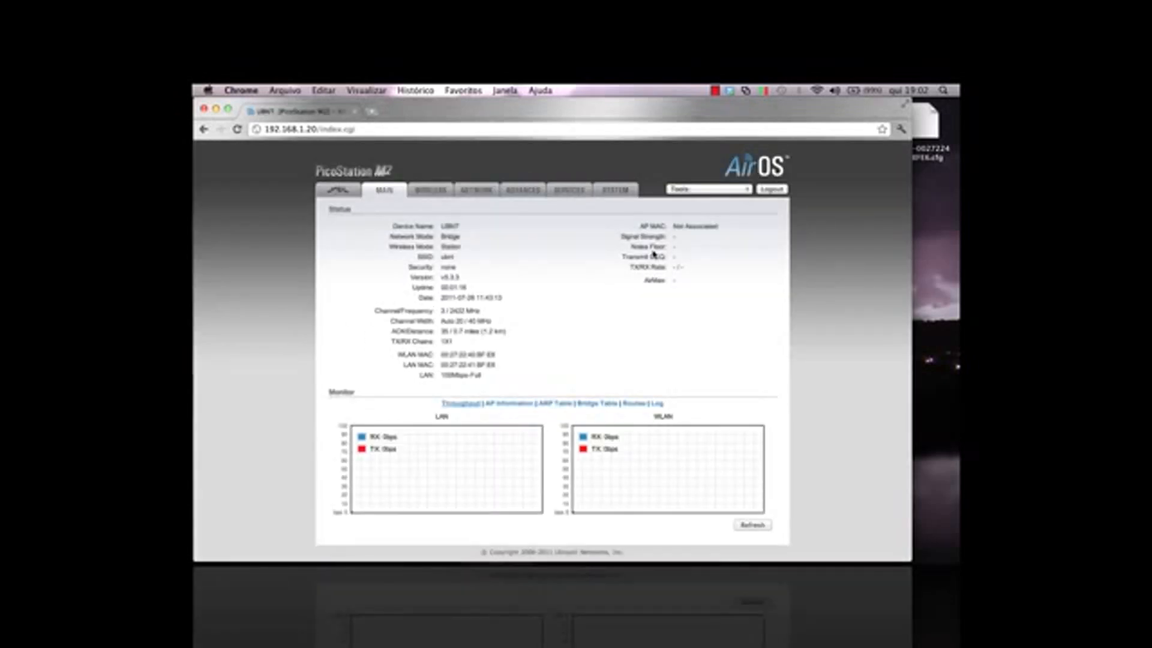